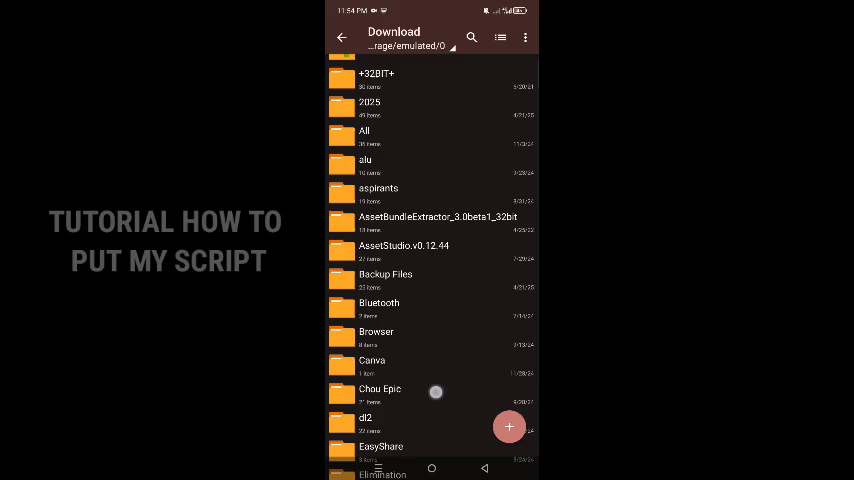
Step: Scroll Download and view the contents of Knock Out Replace Classic.zip
{"action": "scroll", "scroll_direction": "down", "scroll_amount": 3}
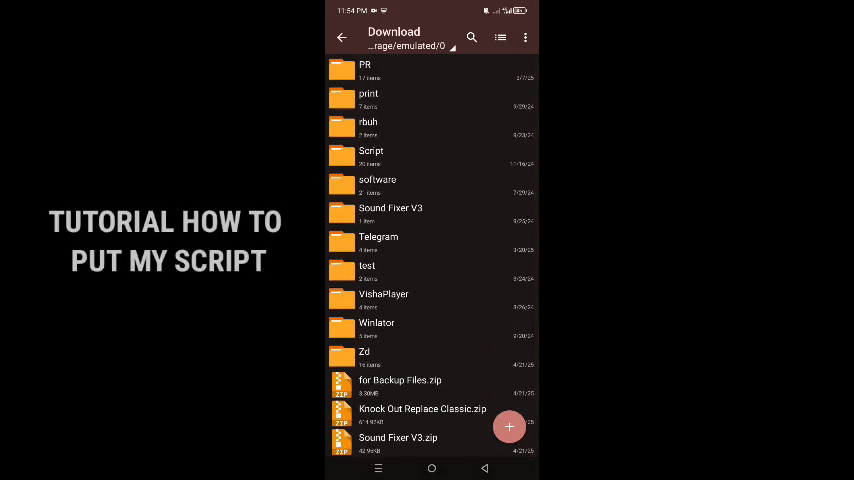
{"action": "left_click", "coordinate": [422, 412]}
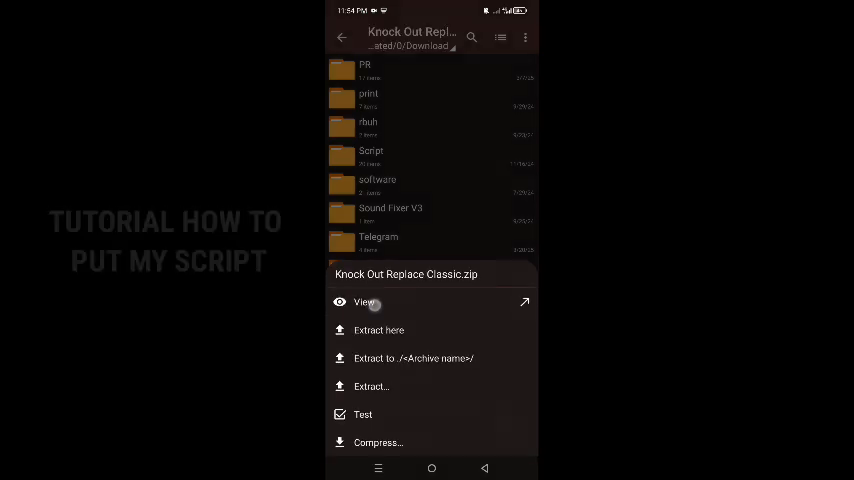
{"action": "left_click", "coordinate": [365, 302]}
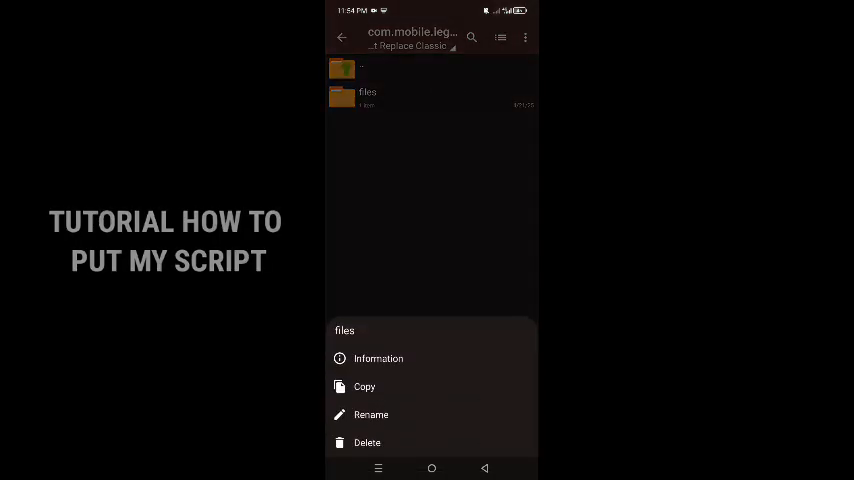
Step: Copy the archive's files folder into Android/data/com.mobile.legends, replacing all existing files
{"action": "left_click", "coordinate": [364, 387]}
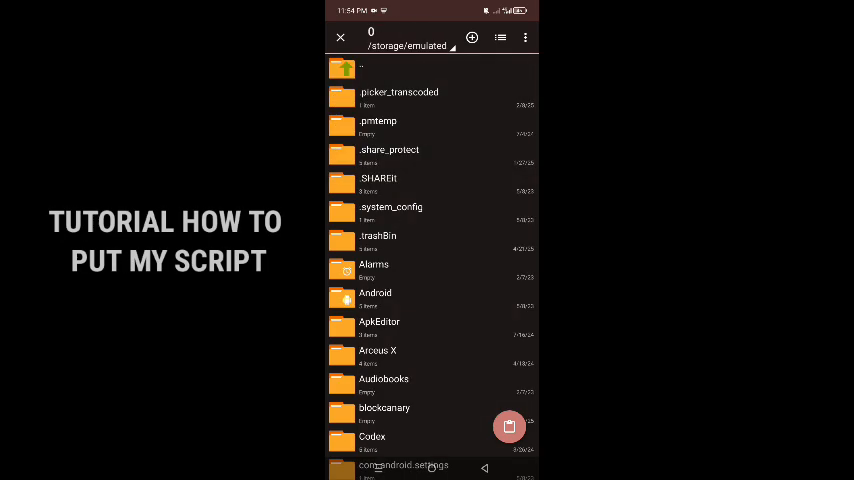
{"action": "left_click", "coordinate": [375, 293]}
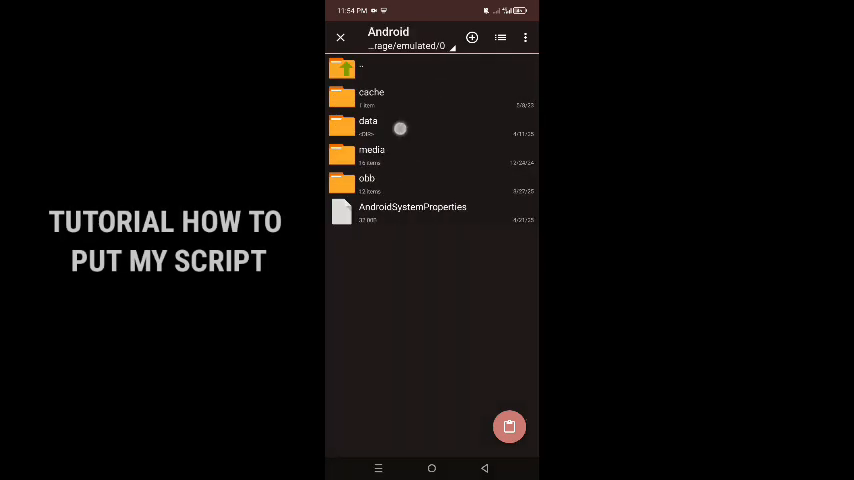
{"action": "left_click", "coordinate": [368, 125]}
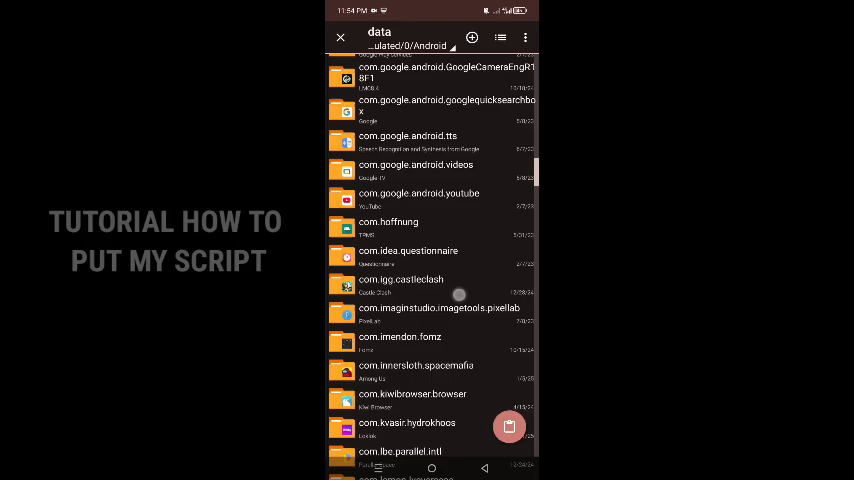
{"action": "scroll", "scroll_direction": "down", "scroll_amount": 3}
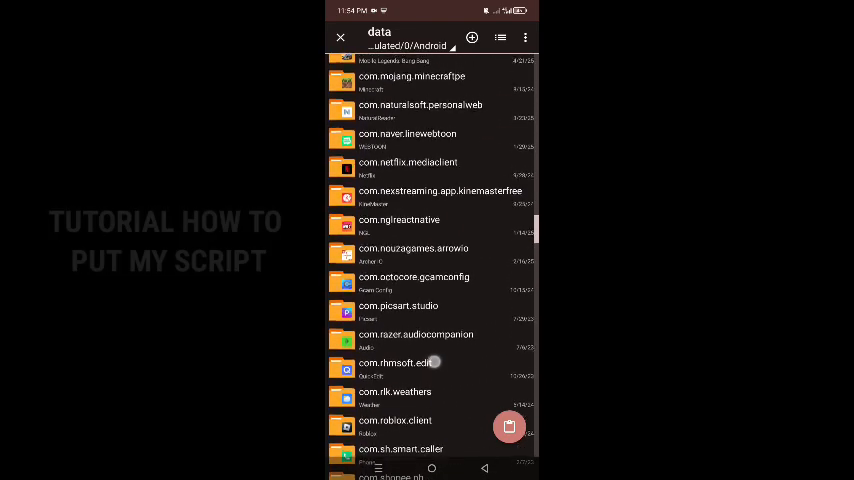
{"action": "scroll", "scroll_direction": "up", "scroll_amount": 3}
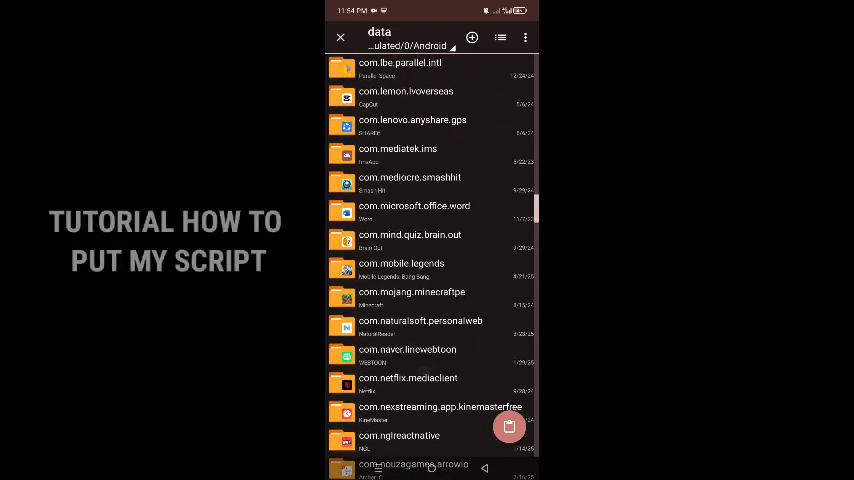
{"action": "left_click", "coordinate": [401, 268]}
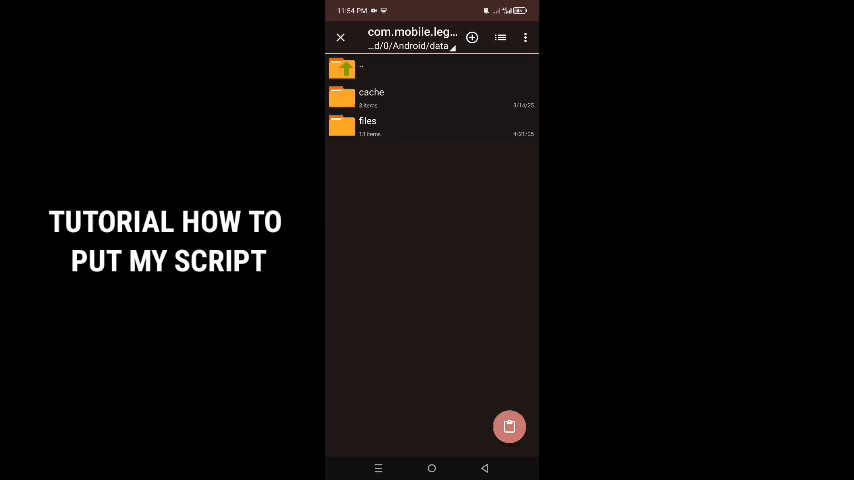
{"action": "left_click", "coordinate": [509, 427]}
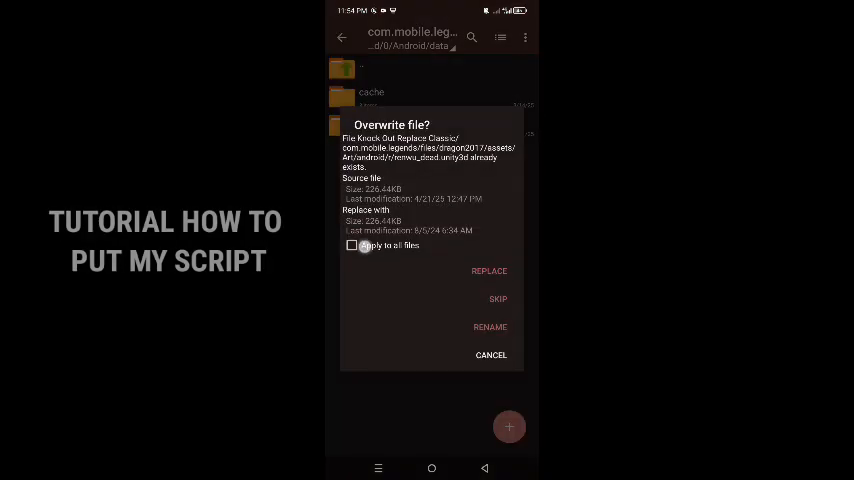
{"action": "left_click", "coordinate": [352, 244]}
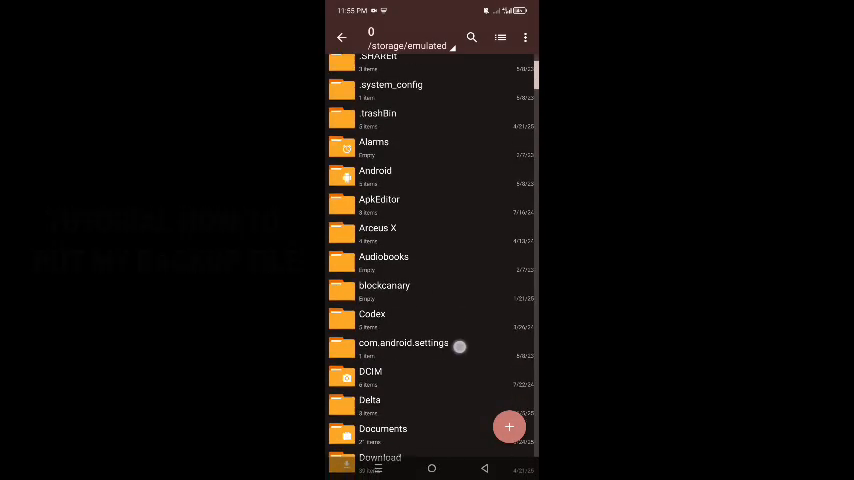
Step: Open the Download folder and scroll down toward the backup zip
{"action": "left_click", "coordinate": [379, 458]}
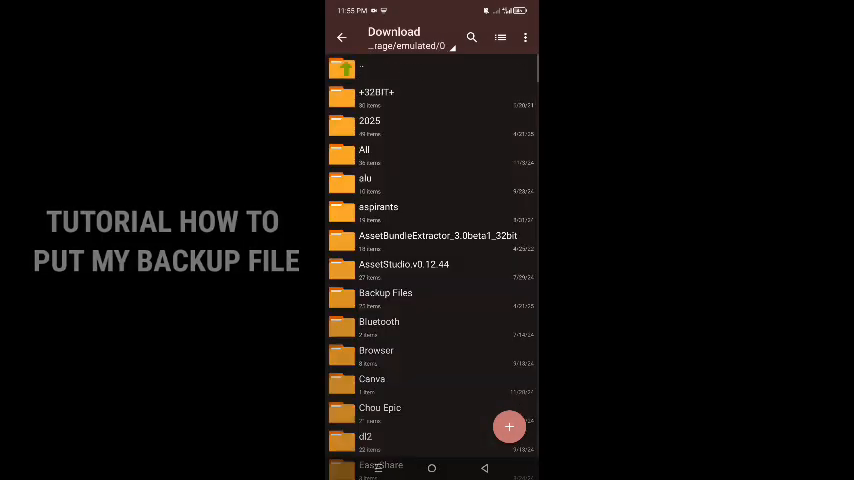
{"action": "scroll", "scroll_direction": "down", "scroll_amount": 3}
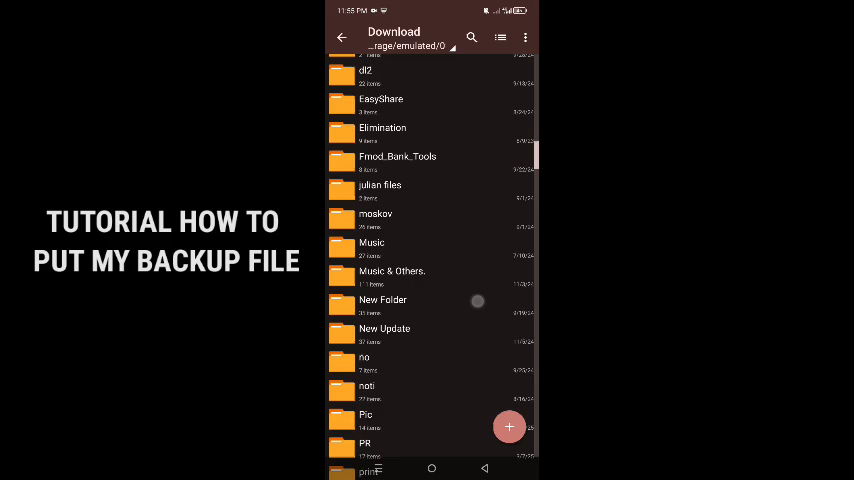
{"action": "scroll", "scroll_direction": "down", "scroll_amount": 3}
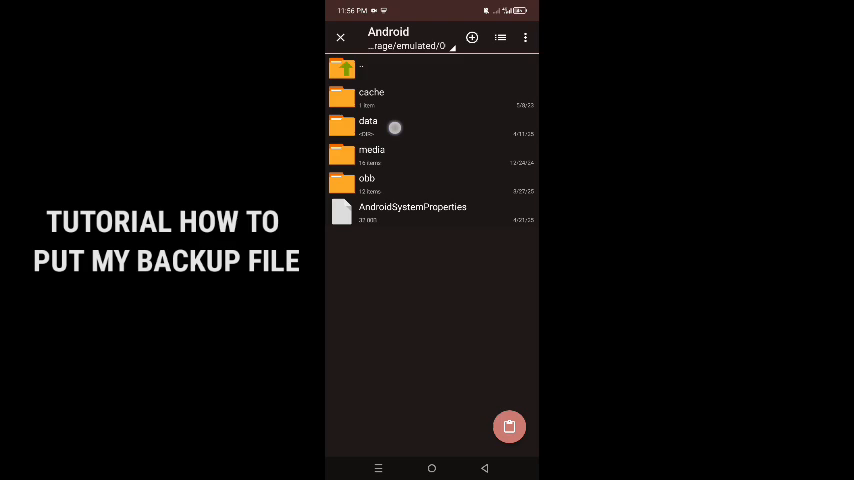
Step: Paste the backup files folder into data/com.mobile.legends, overwriting all existing files
{"action": "left_click", "coordinate": [368, 124]}
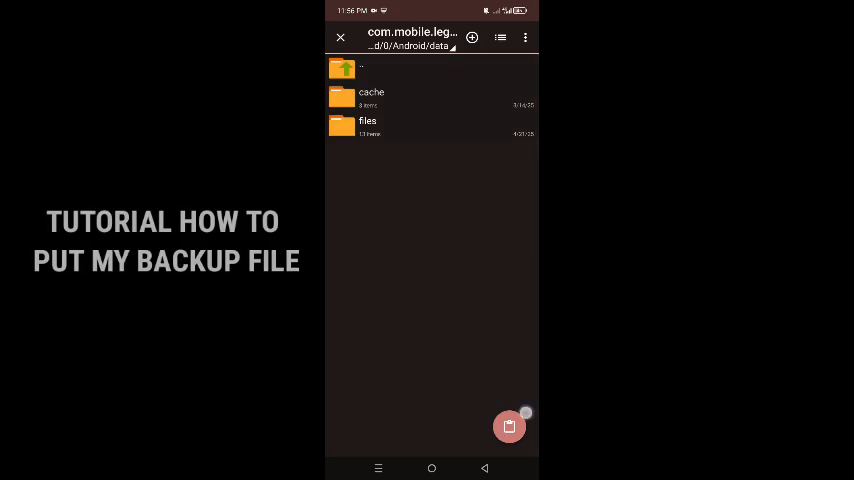
{"action": "left_click", "coordinate": [509, 426]}
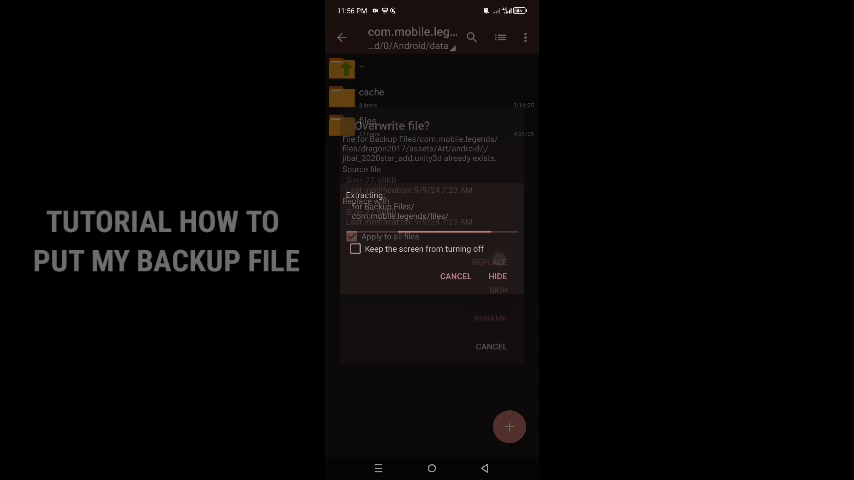
{"action": "left_click", "coordinate": [490, 261]}
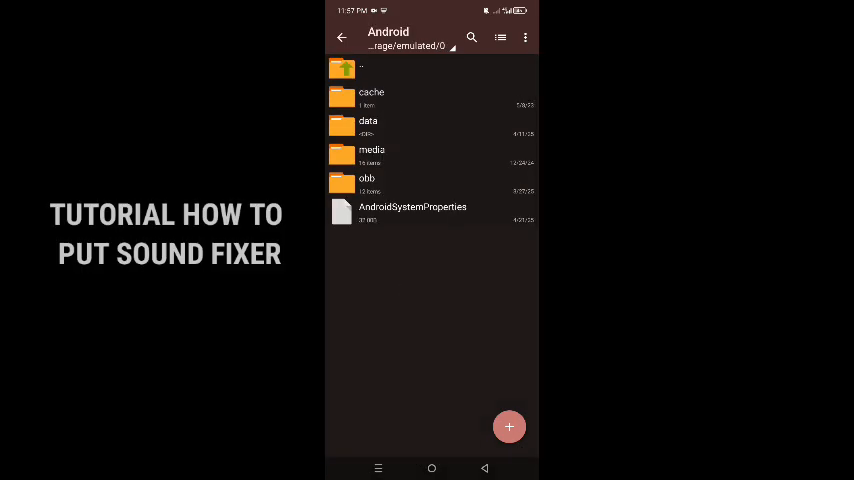
Step: Browse Android/data into com.mobile.legends files and the dragon2017 assets folder
{"action": "left_click", "coordinate": [367, 124]}
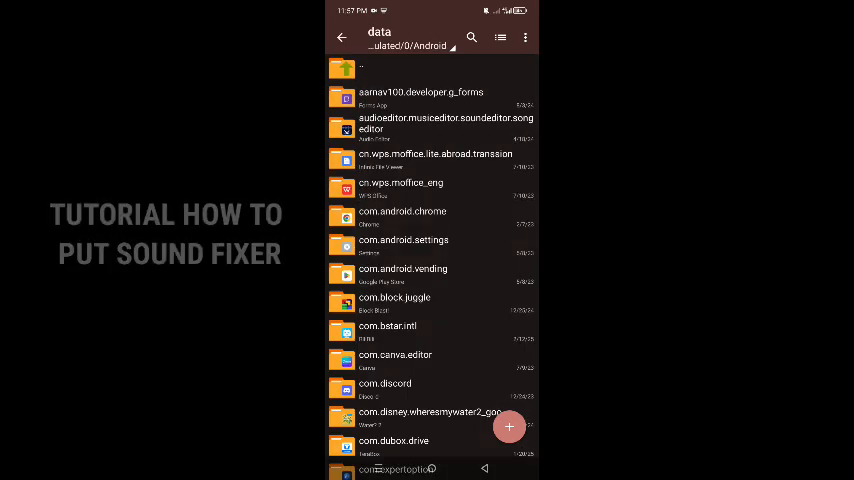
{"action": "scroll", "scroll_direction": "down", "scroll_amount": 3}
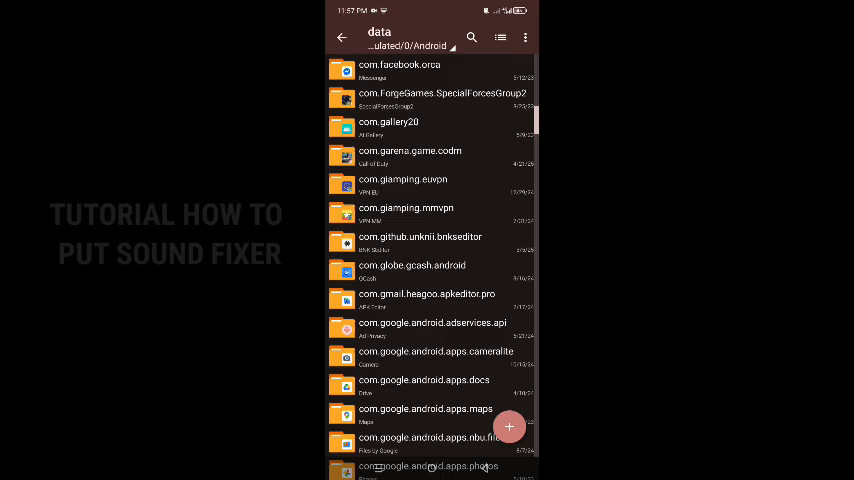
{"action": "scroll", "scroll_direction": "down", "scroll_amount": 3}
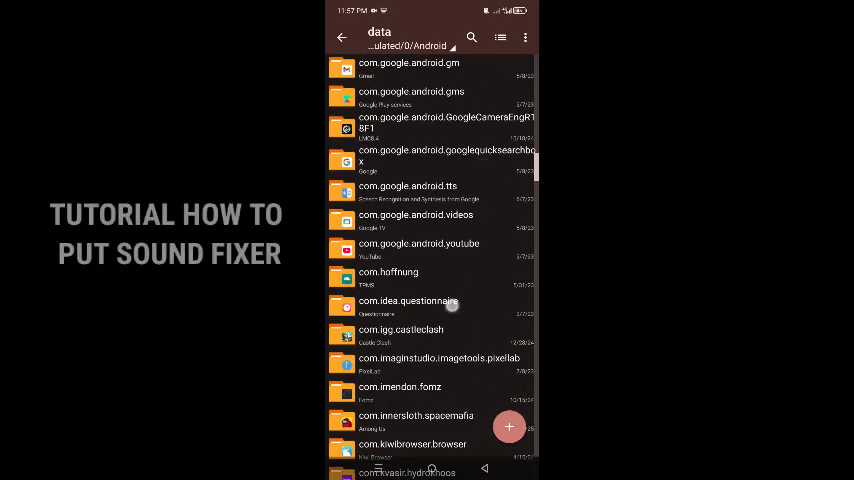
{"action": "scroll", "scroll_direction": "down", "scroll_amount": 3}
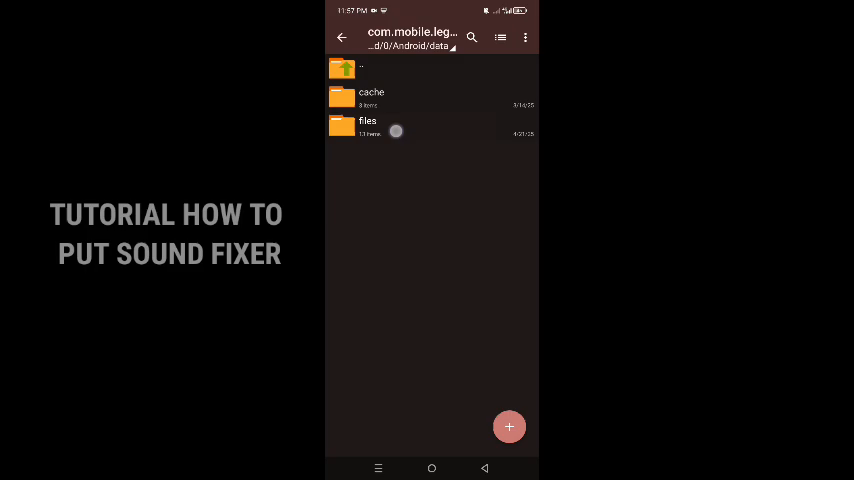
{"action": "left_click", "coordinate": [367, 126]}
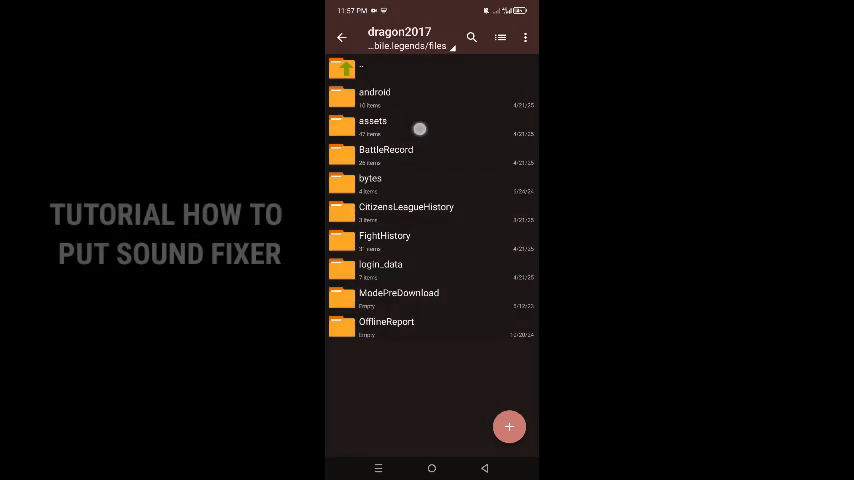
{"action": "left_click", "coordinate": [372, 124]}
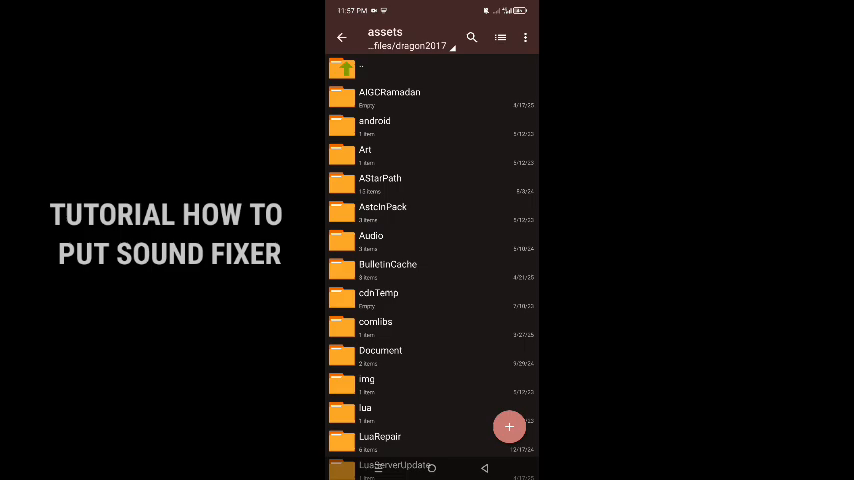
{"action": "scroll", "scroll_direction": "down", "scroll_amount": 3}
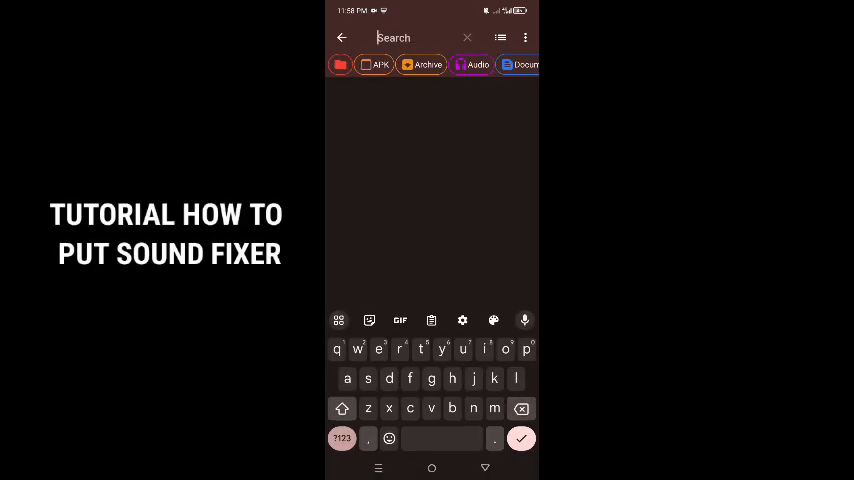
Step: Search for 'Rescheck' and delete ResCheckConf.xml from the results
{"action": "left_click", "coordinate": [400, 349]}
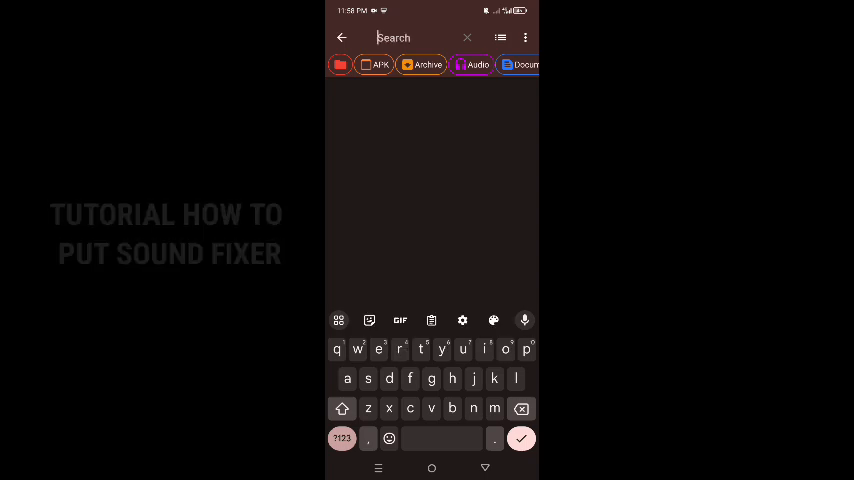
{"action": "type", "text": "Resche"}
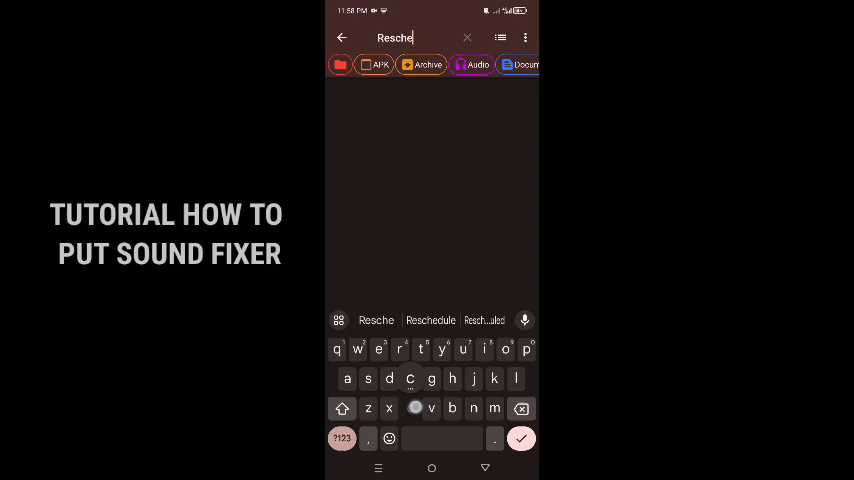
{"action": "type", "text": "ck"}
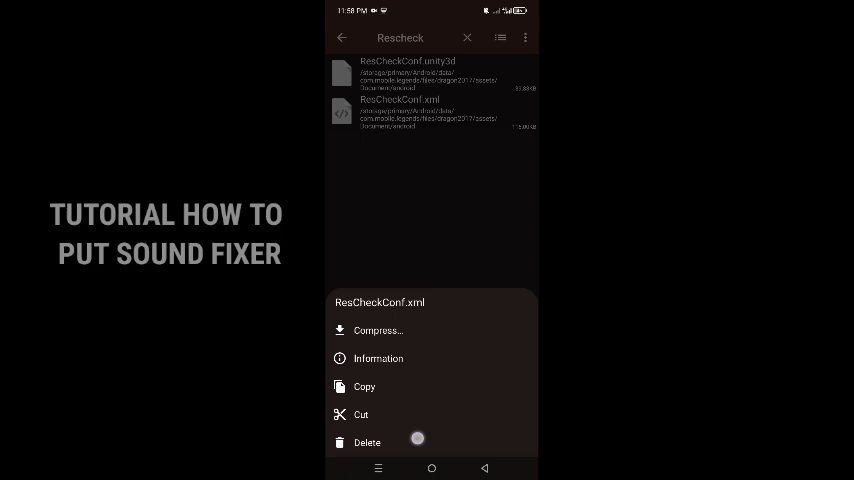
{"action": "left_click", "coordinate": [367, 442]}
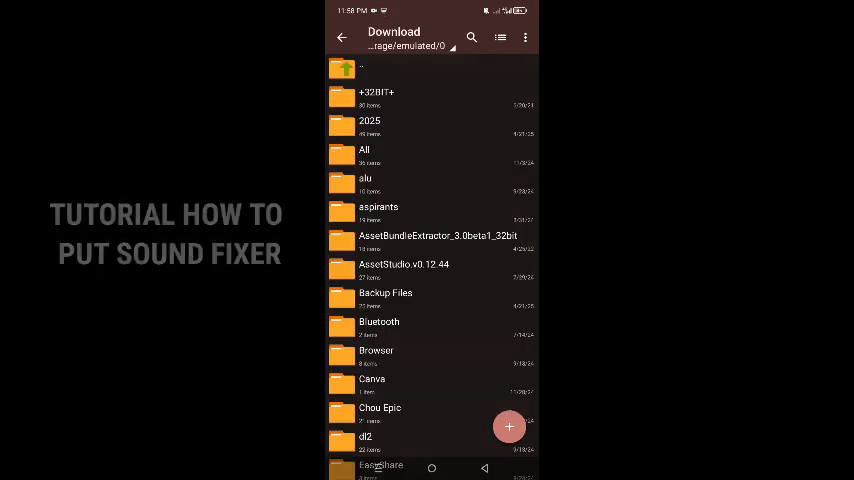
Step: View Sound Fixer V3.zip and copy its files folder
{"action": "scroll", "scroll_direction": "down", "scroll_amount": 3}
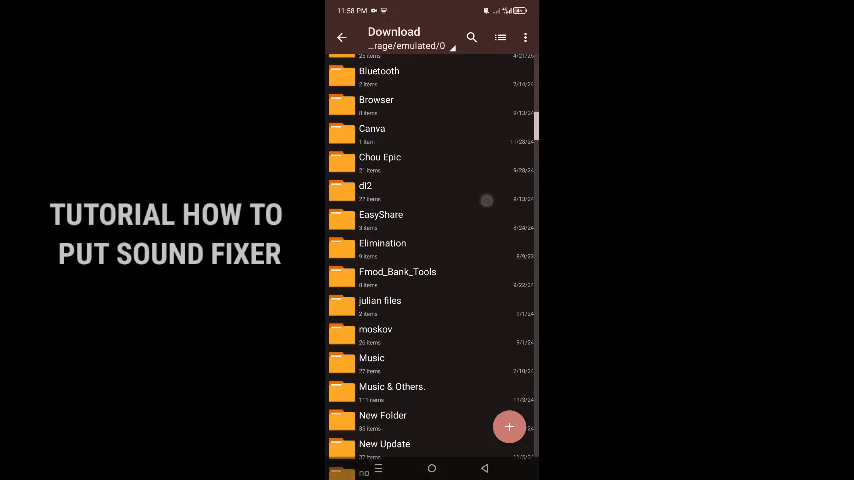
{"action": "scroll", "scroll_direction": "down", "scroll_amount": 3}
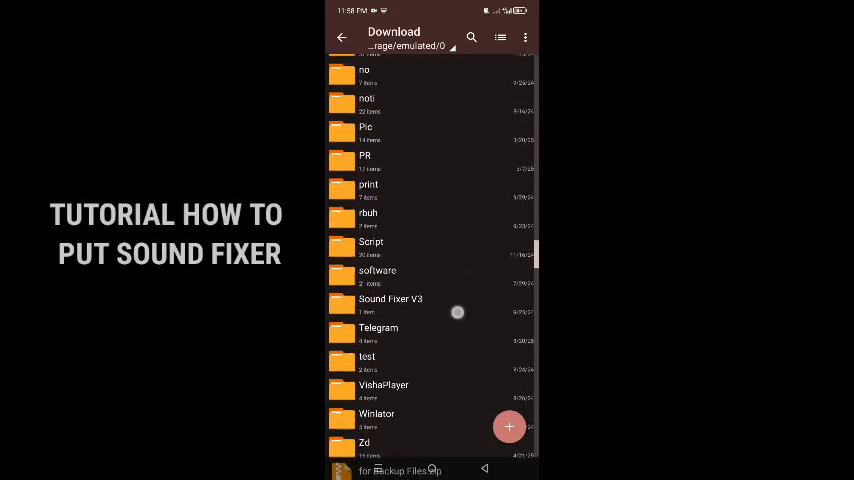
{"action": "scroll", "scroll_direction": "down", "scroll_amount": 3}
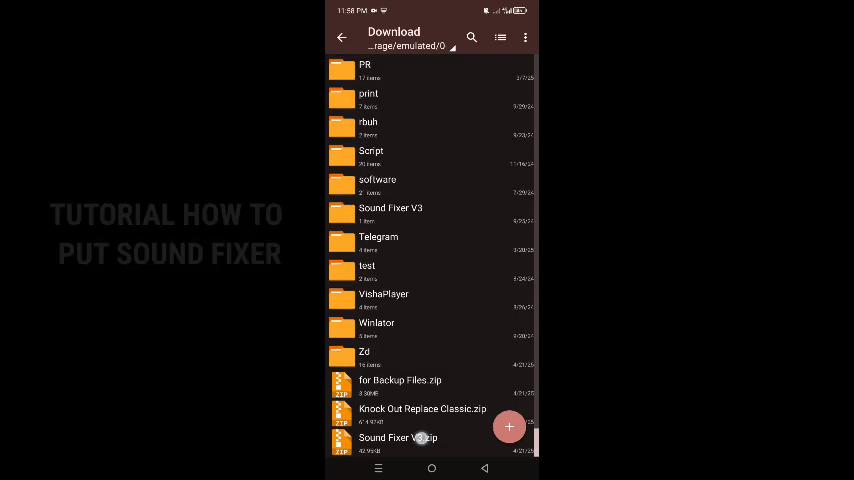
{"action": "left_click", "coordinate": [398, 443]}
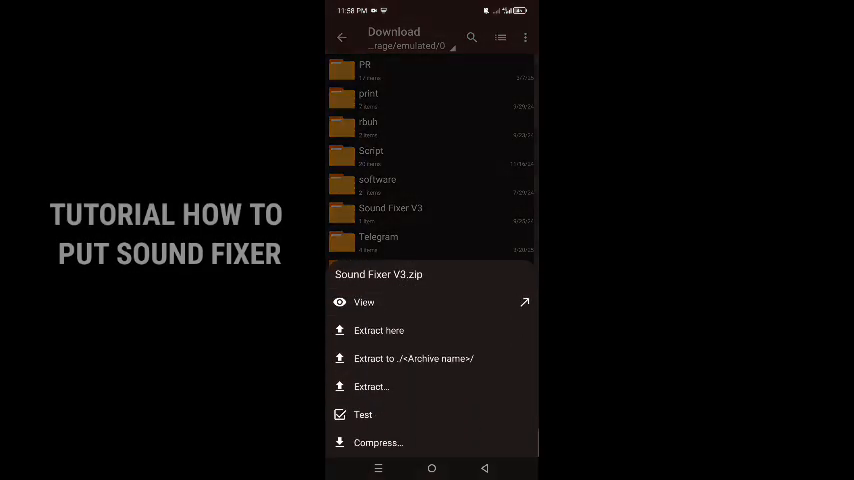
{"action": "left_click", "coordinate": [378, 330]}
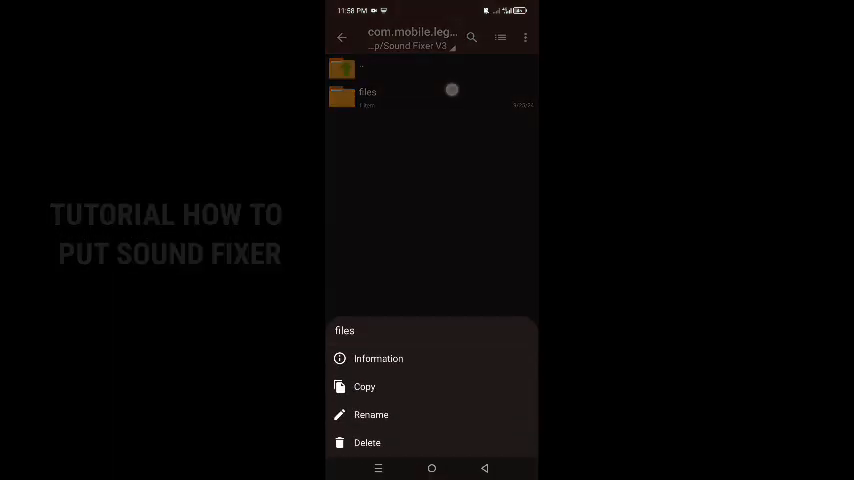
{"action": "left_click", "coordinate": [364, 387]}
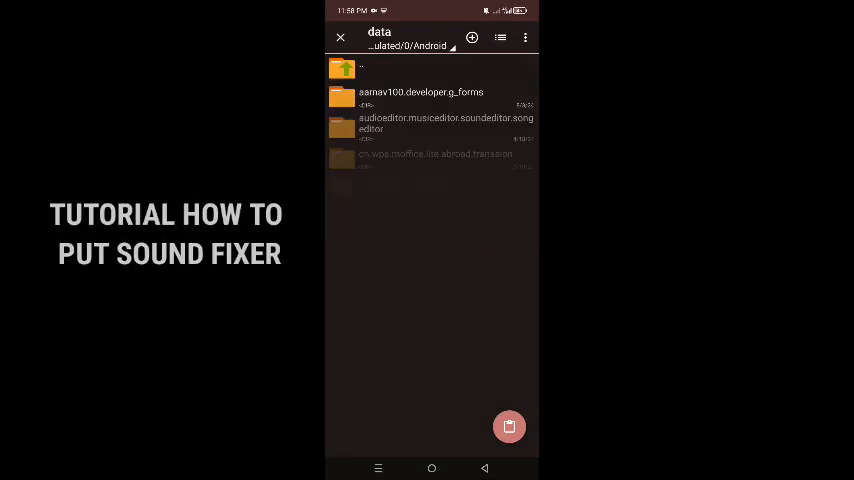
Step: Browse to the com.mobile.legends data folder as the paste destination
{"action": "scroll", "scroll_direction": "down", "scroll_amount": 3}
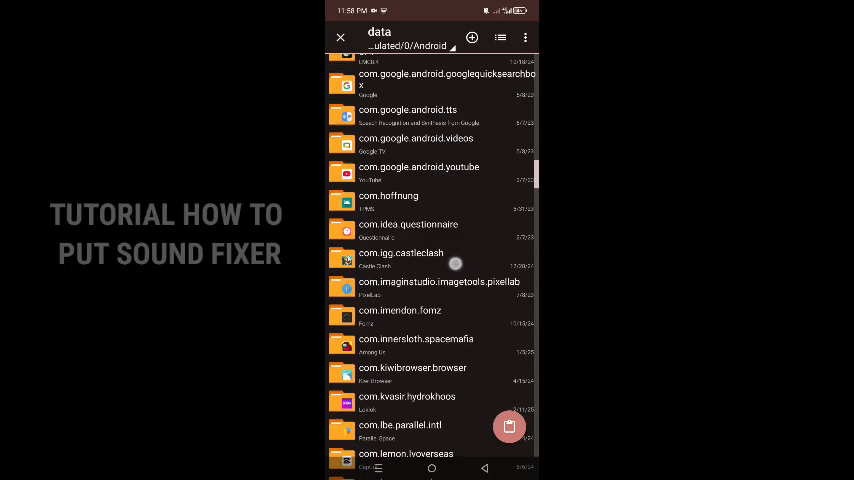
{"action": "scroll", "scroll_direction": "down", "scroll_amount": 3}
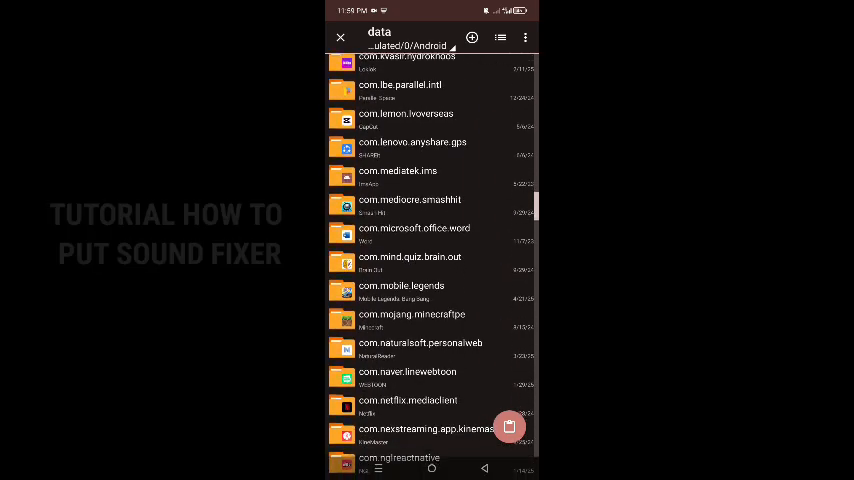
{"action": "left_click", "coordinate": [401, 290]}
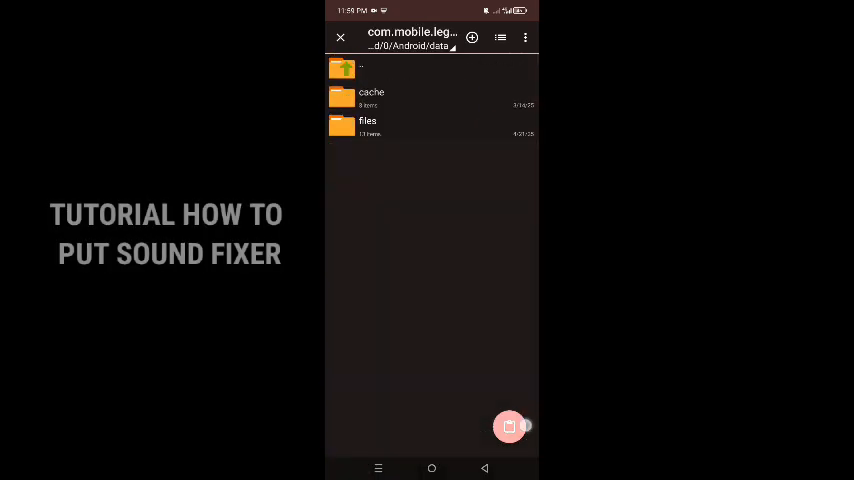